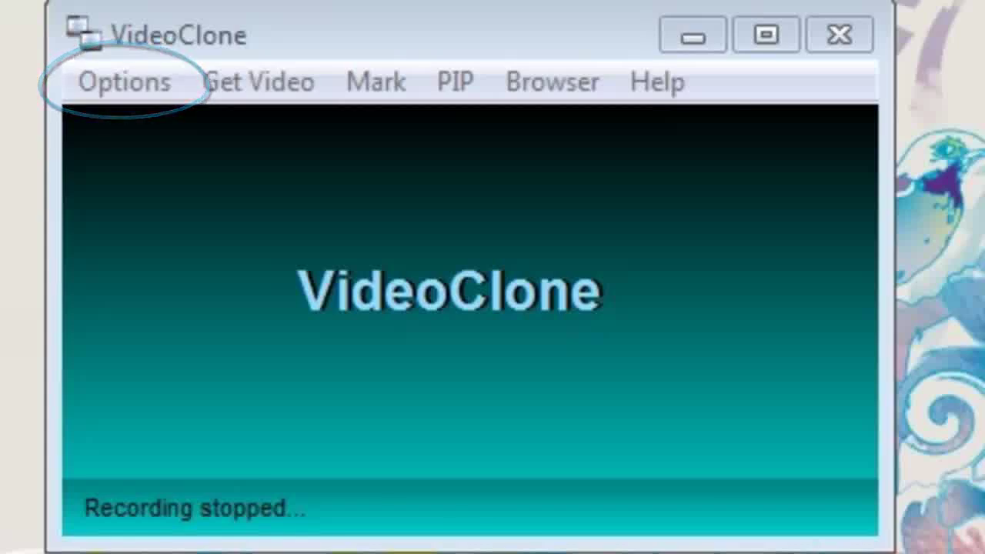
Step: Open VideoClone's recordings list from the Options menu, showing Netflix -[2].wmv at the top
click(123, 82)
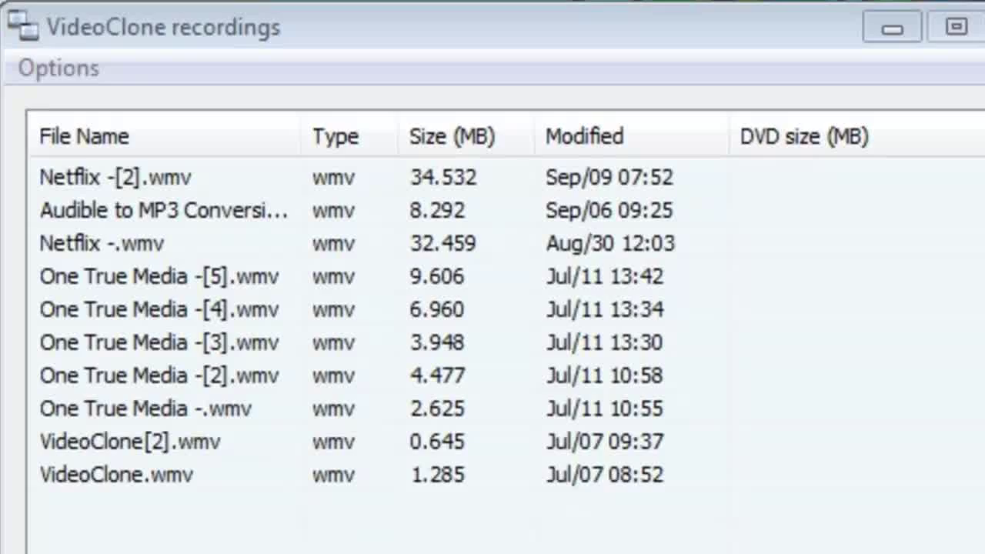
Step: Play Netflix -[2].wmv in Windows Media Player and maximize the player window
click(154, 177)
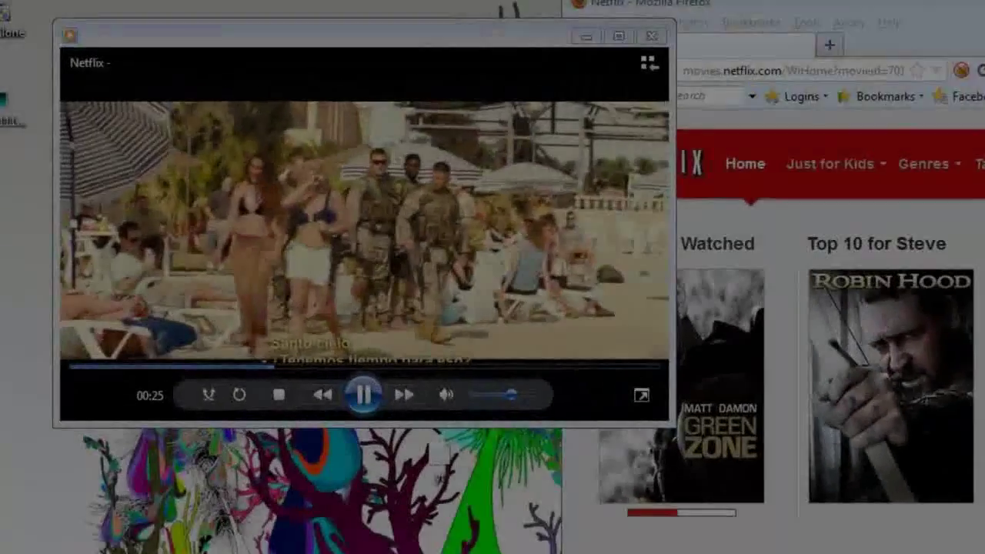
click(618, 36)
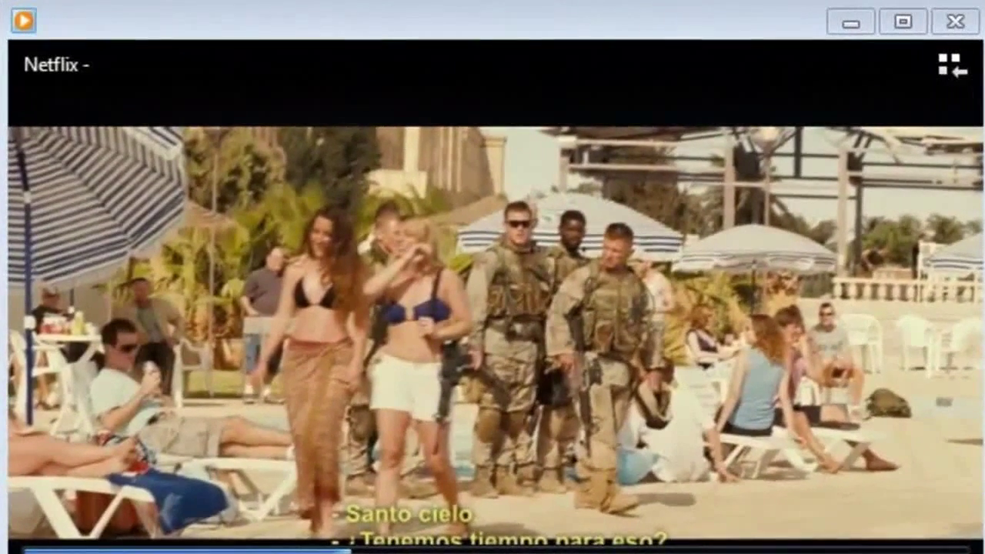